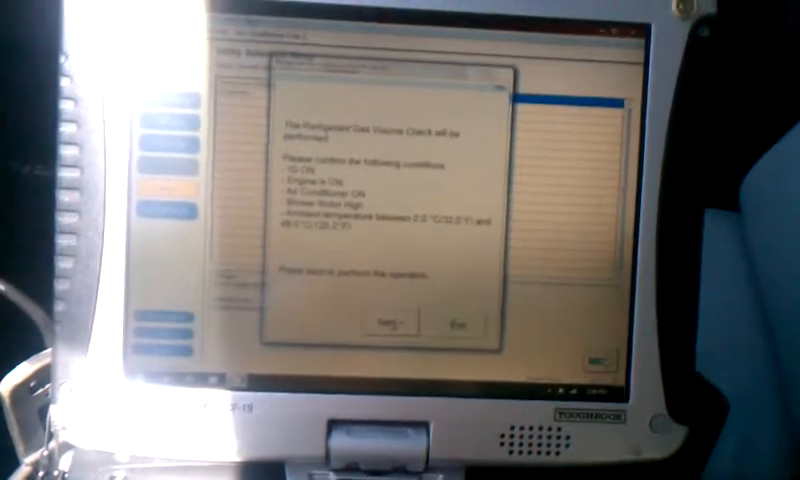
# - Confirm the conditions with Next so the Refrigerant Gas Volume Check begins counting down
pyautogui.click(384, 328)
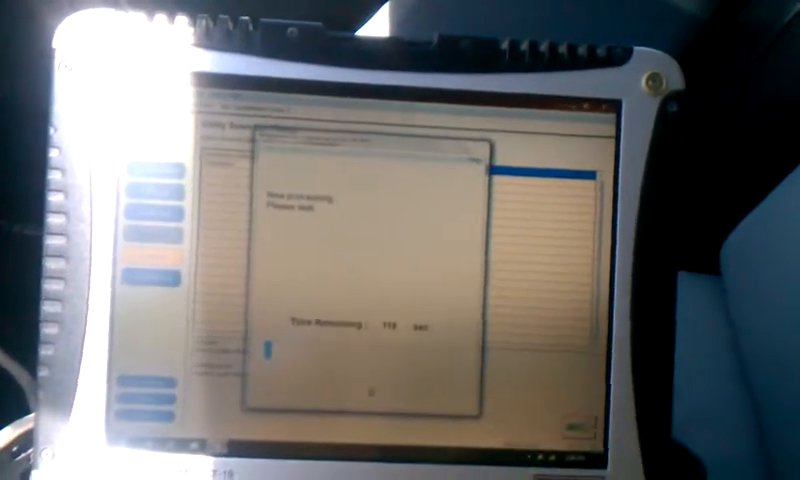